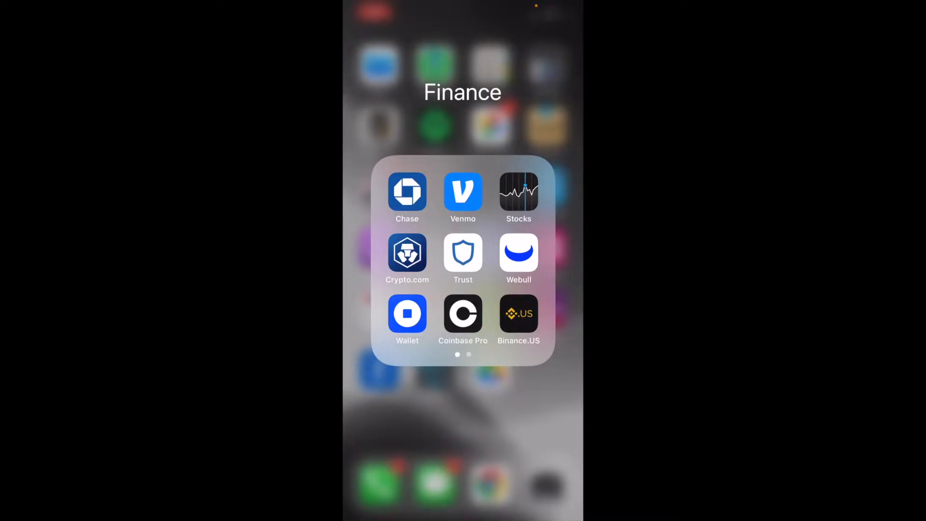
Launch Coinbase Pro from the Finance folder to show the USD Markets list
left_click(463, 313)
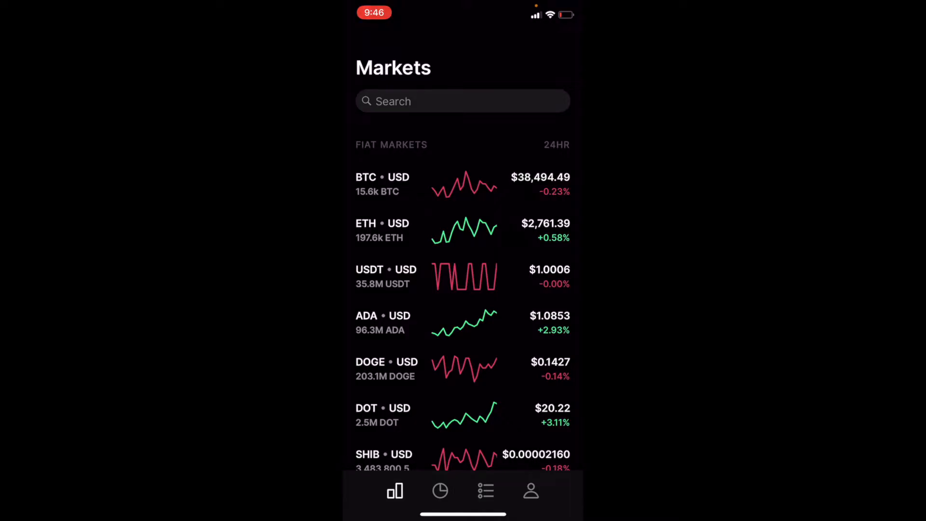
Check the US Dollar wallet's $350.00 balance and its deposit options, depositing nothing
left_click(440, 491)
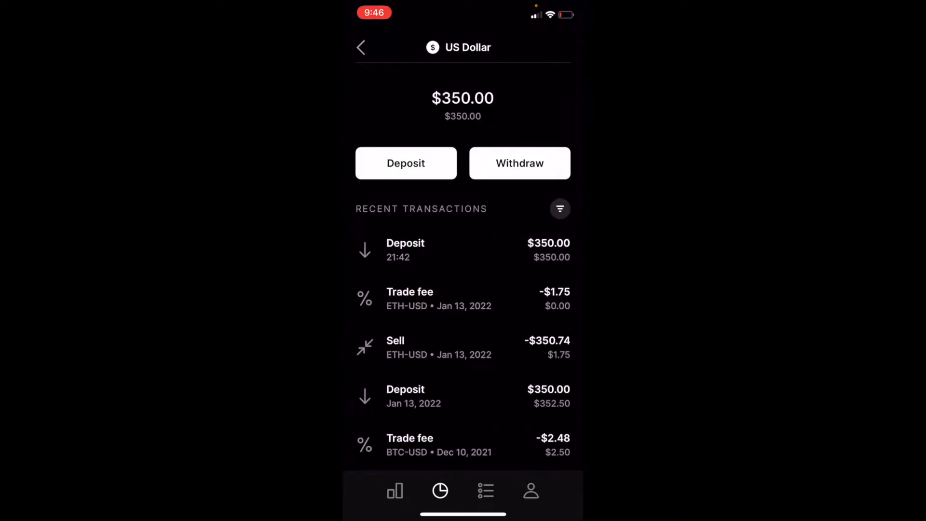
left_click(406, 163)
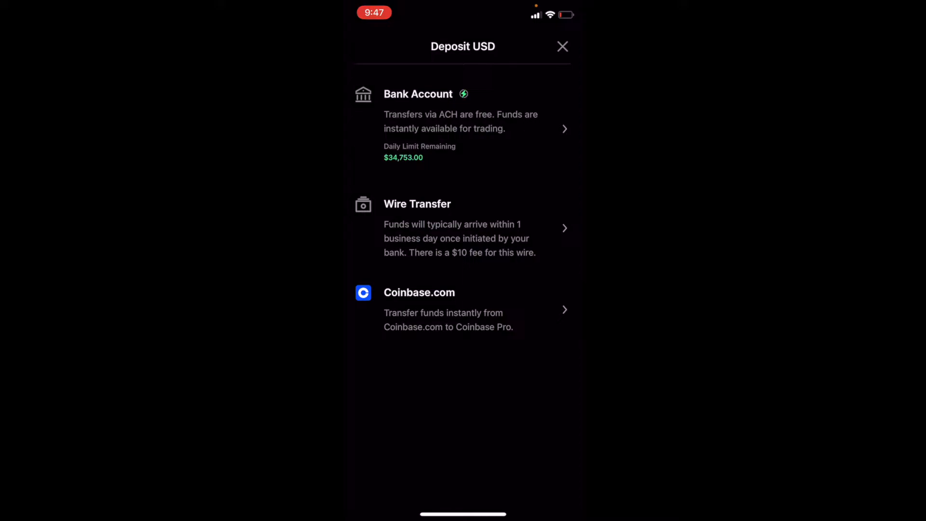
left_click(561, 47)
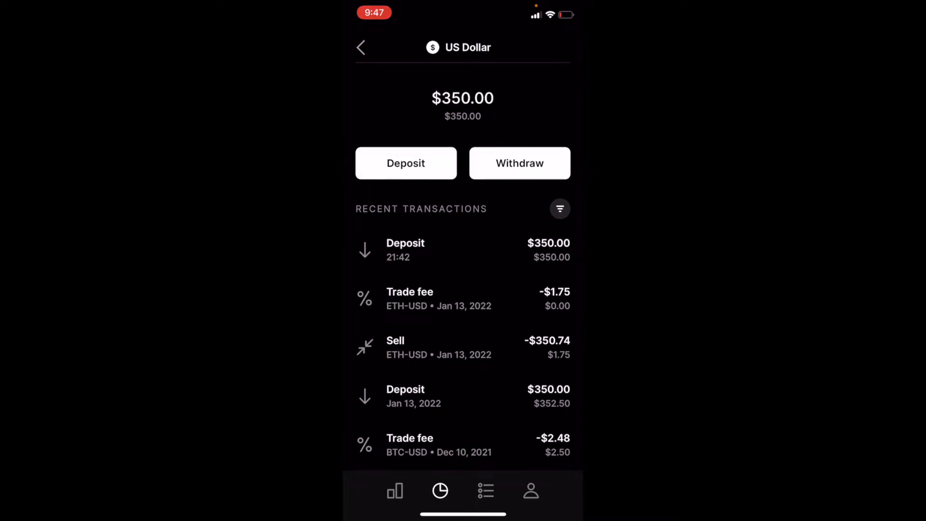
Return to Portfolio, then find and open BTC • USD in Markets
left_click(360, 47)
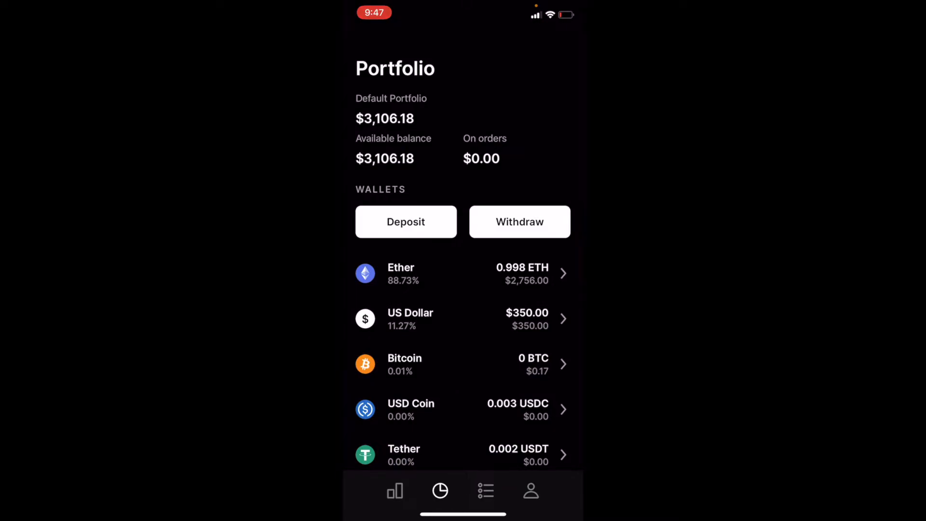
scroll("up", 3)
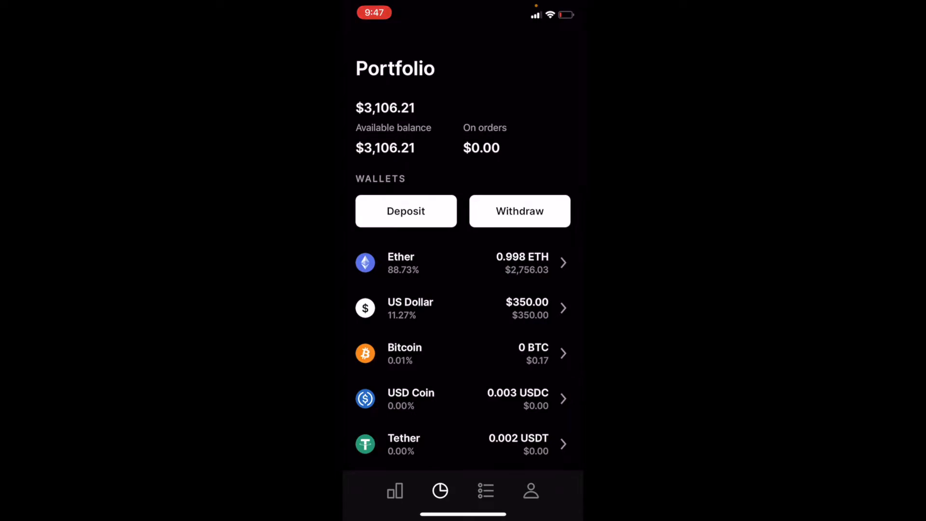
left_click(395, 491)
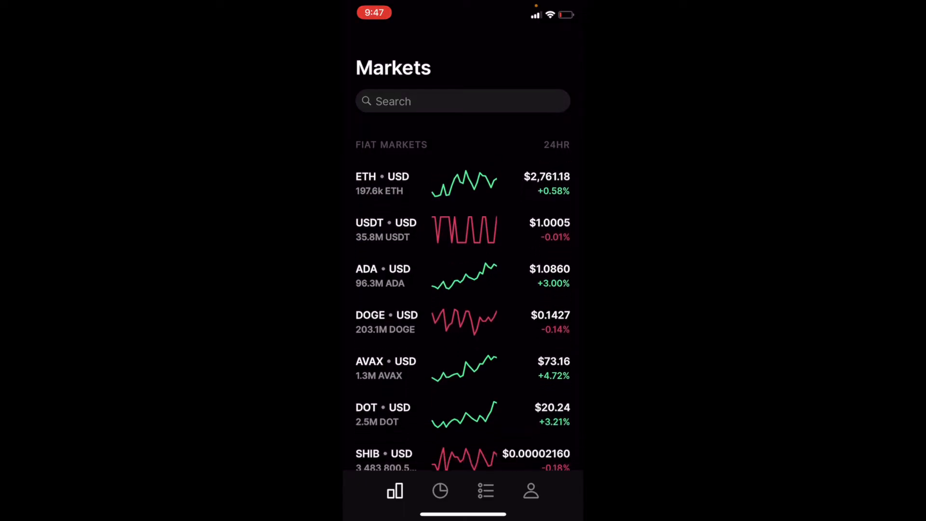
scroll("down", 3)
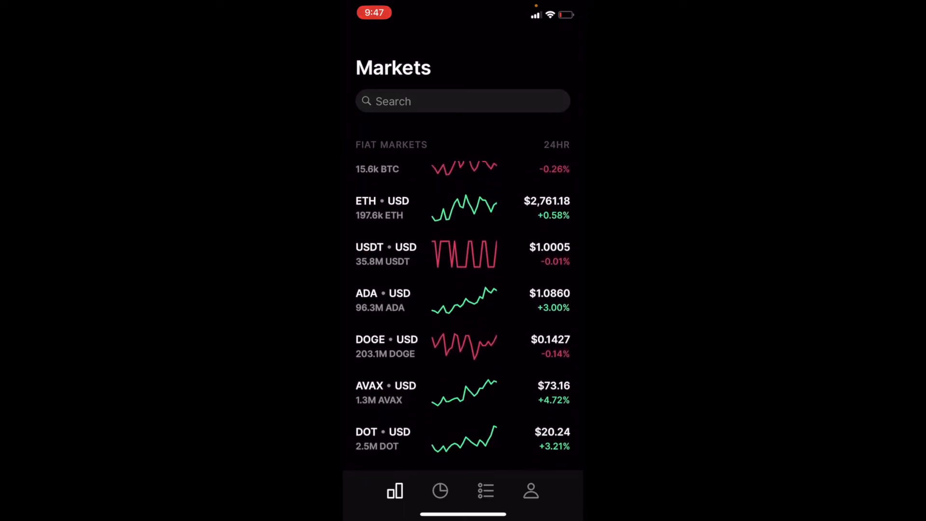
scroll("up", 3)
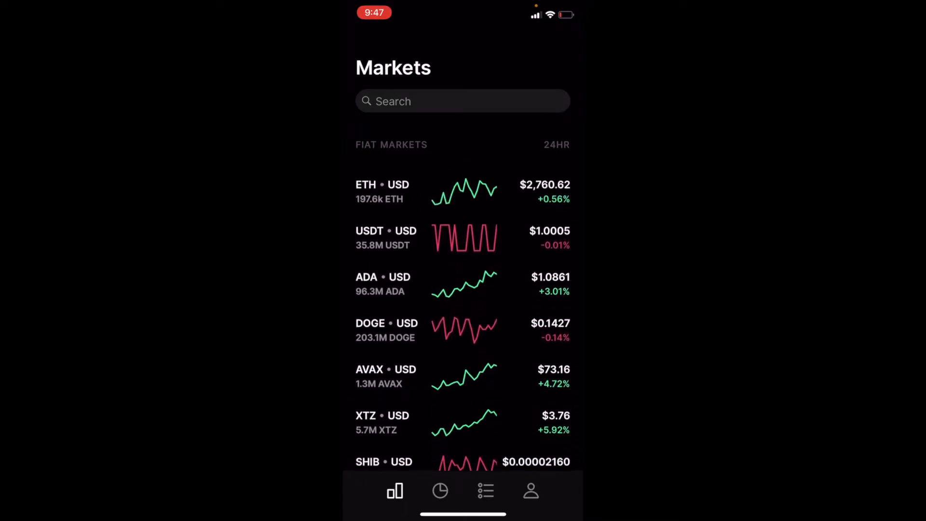
scroll("down", 3)
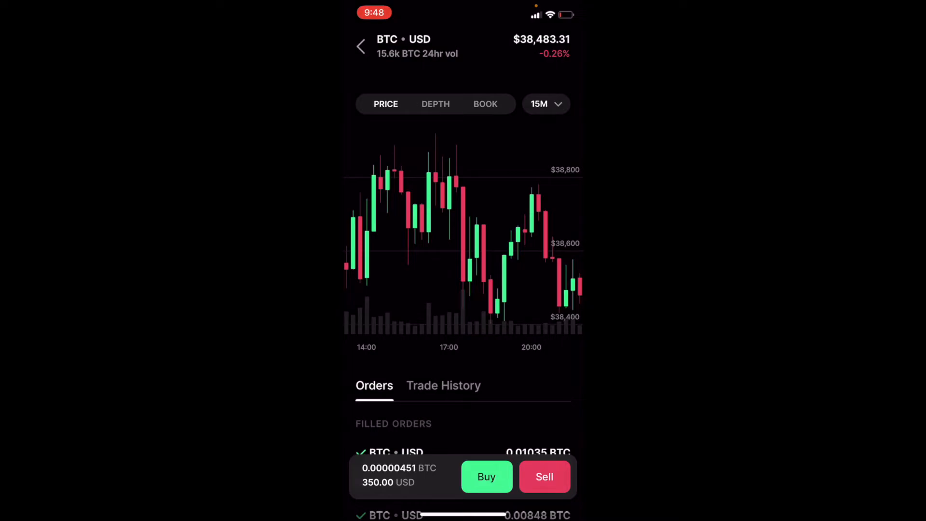
Begin a BTC buy order with the order type changed from LIMIT to MARKET
left_click(486, 477)
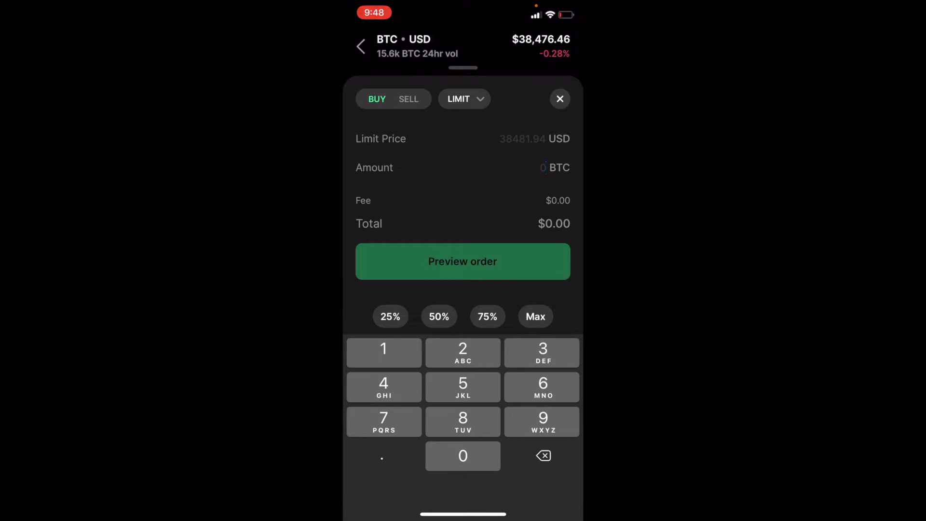
left_click(464, 99)
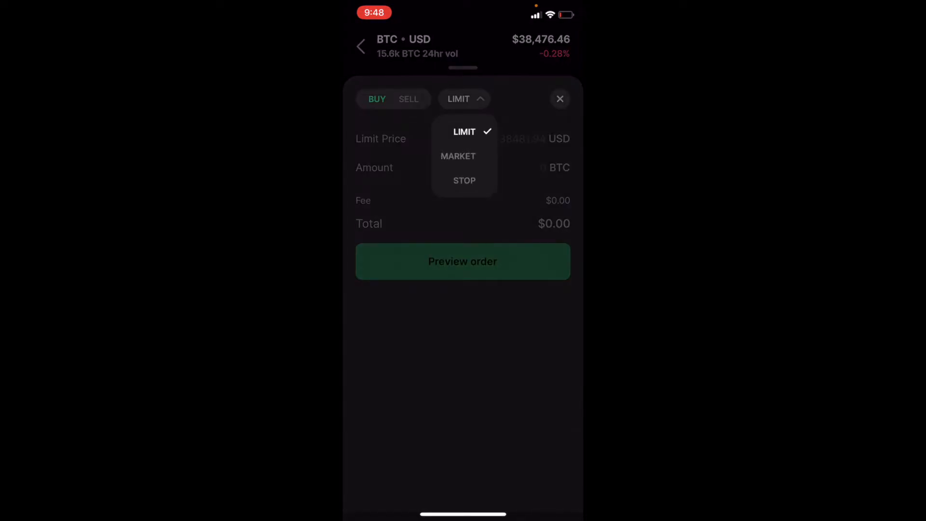
left_click(458, 156)
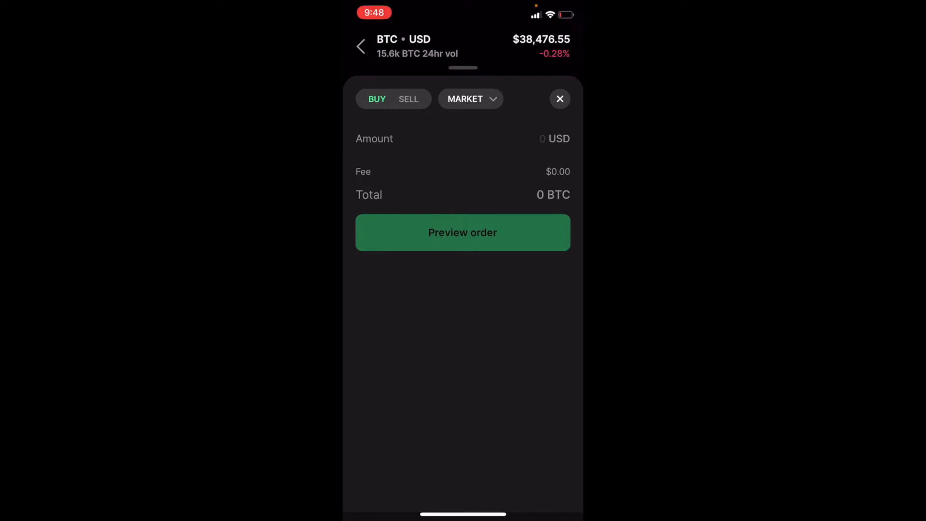
left_click(544, 138)
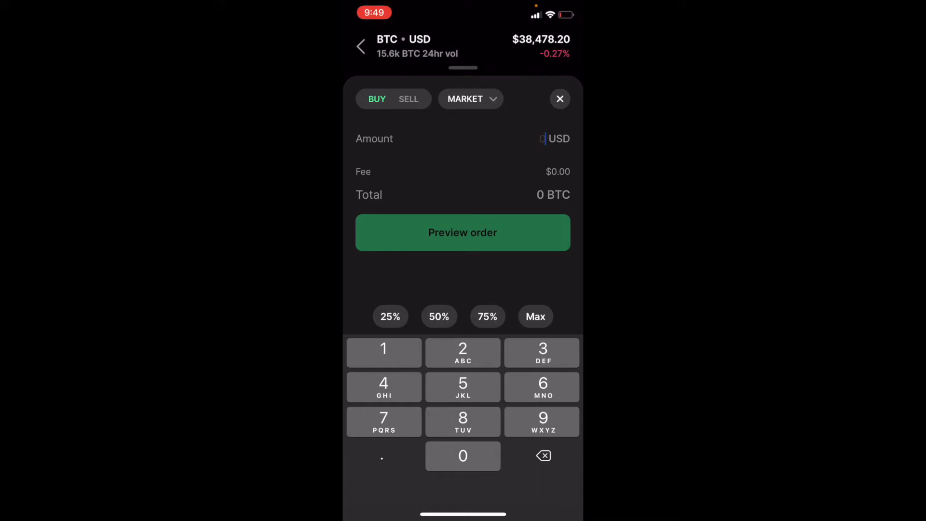
Set the amount to Max (348.26 USD) and preview the order with its $1.74 fee
left_click(534, 316)
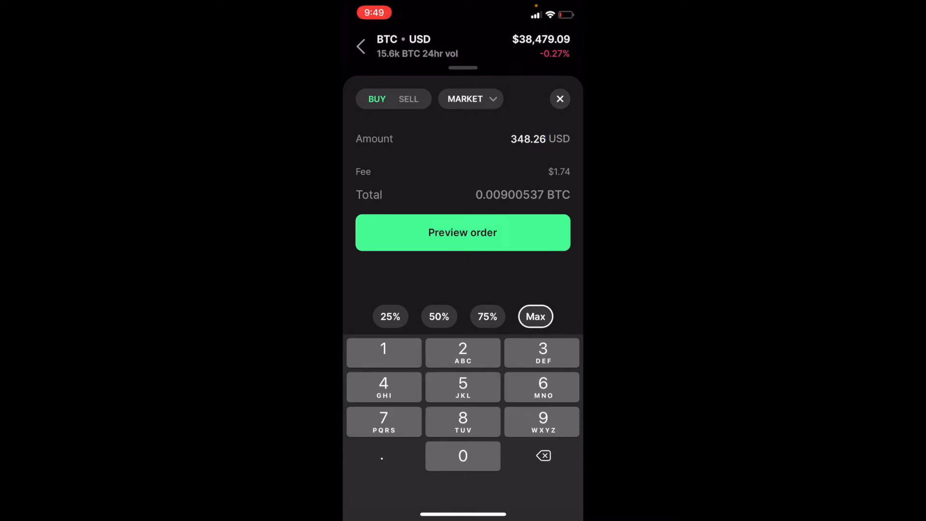
left_click(463, 232)
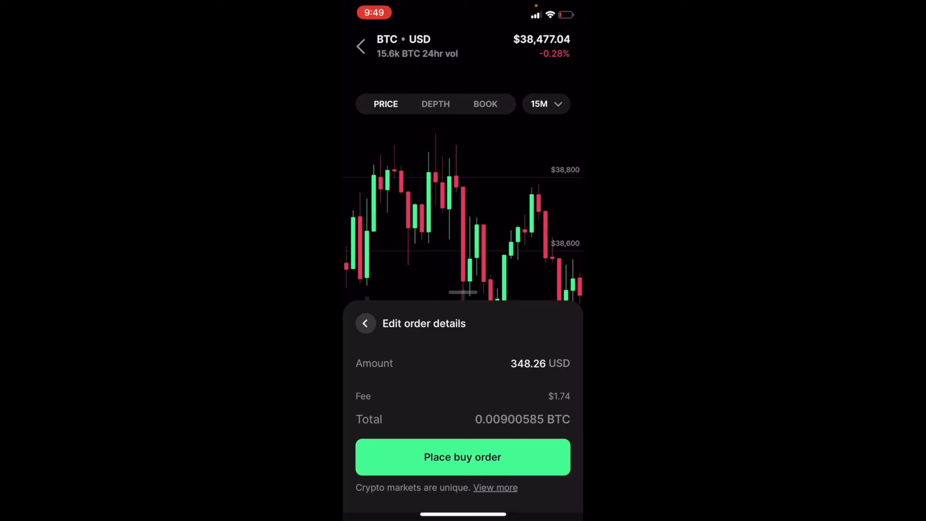
Place the buy order and confirm the portfolio holds 0.009 BTC and $1.74 USD
left_click(463, 457)
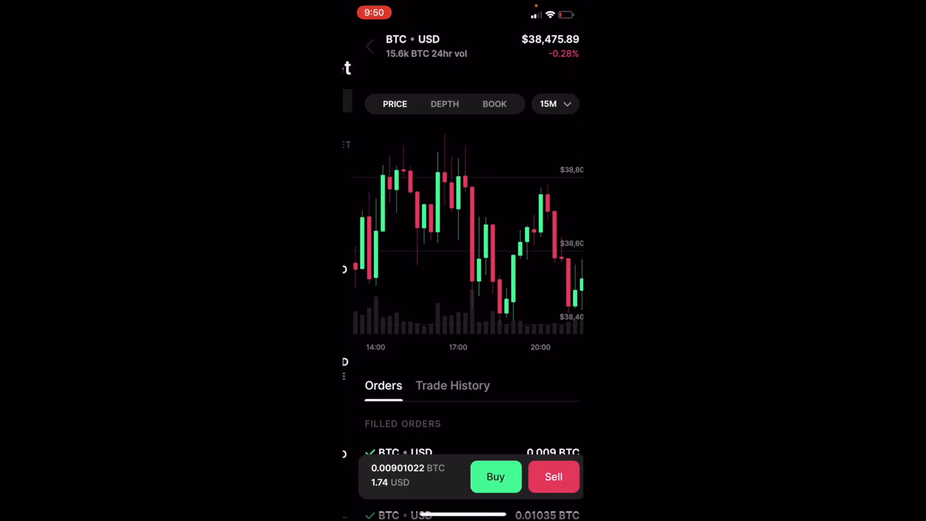
left_click(370, 46)
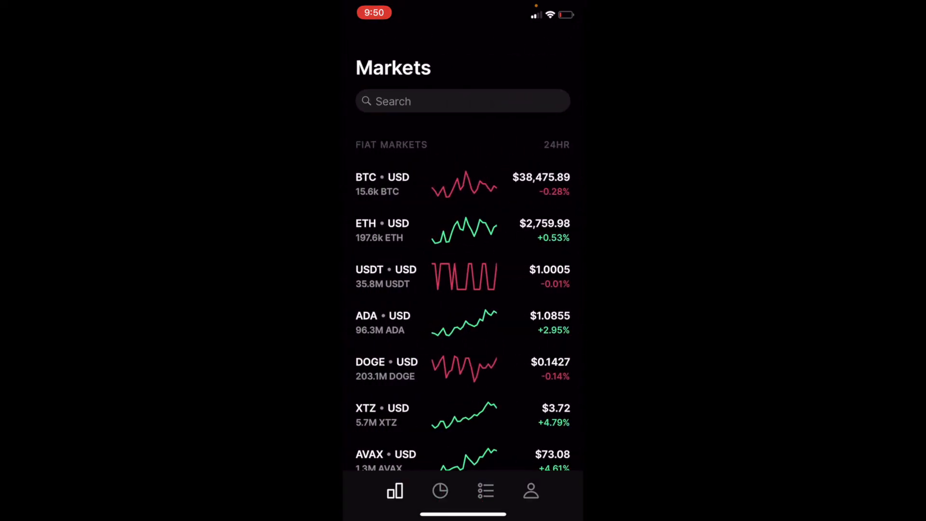
left_click(440, 491)
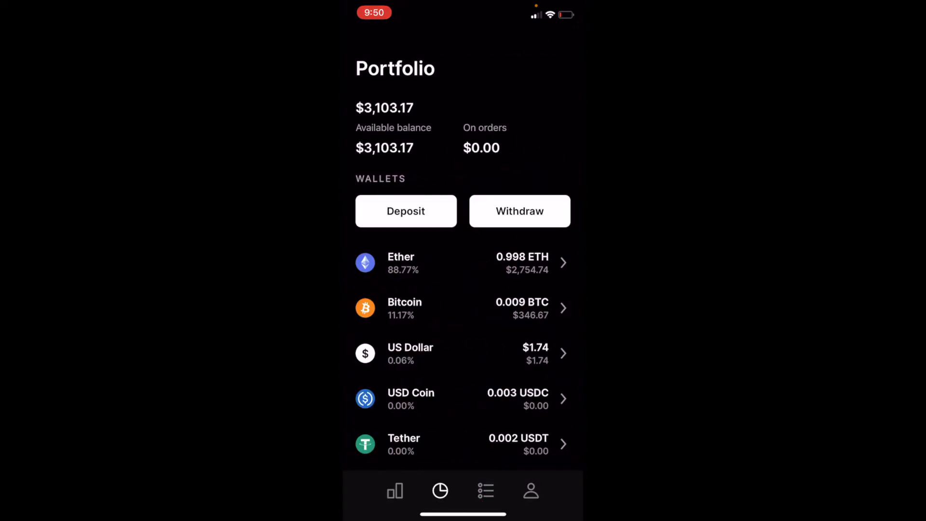